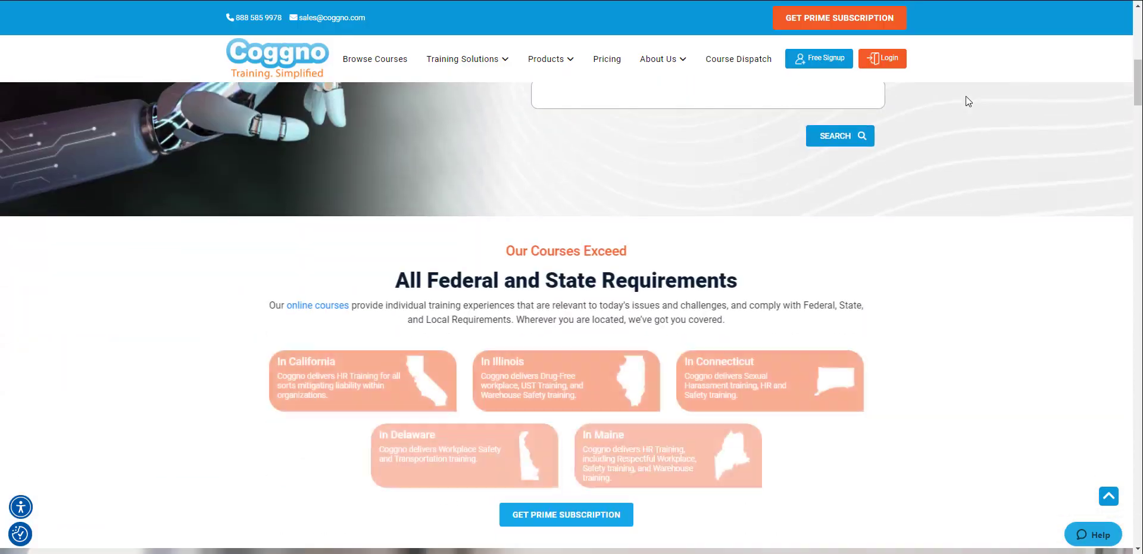
Sign in to the ACME demo organisation and land on the Courses library page
{"action": "scroll", "scroll_direction": "down", "scroll_amount": 3}
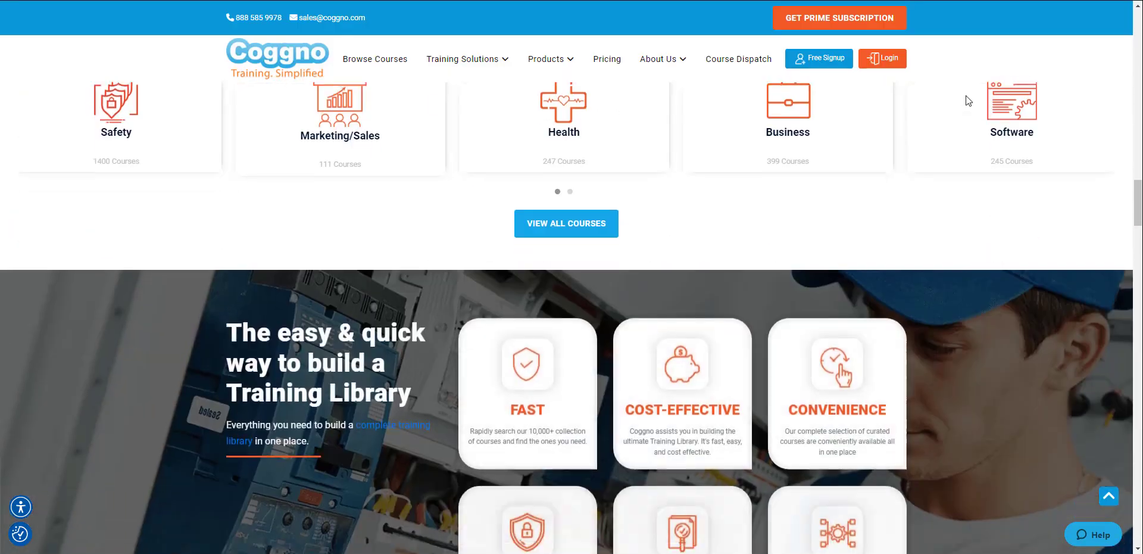
{"action": "scroll", "scroll_direction": "down", "scroll_amount": 3}
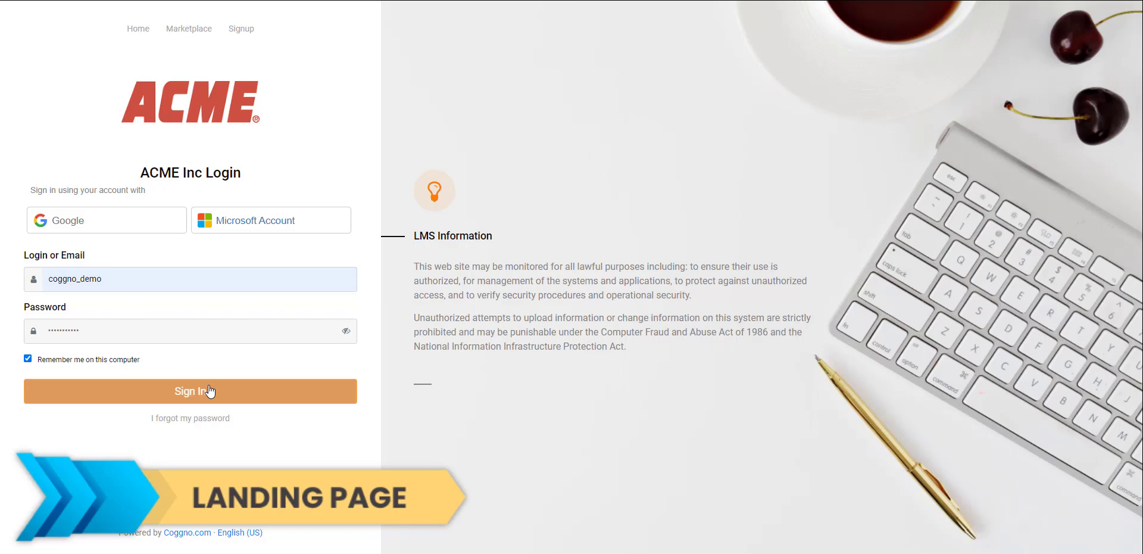
{"action": "left_click", "coordinate": [190, 390]}
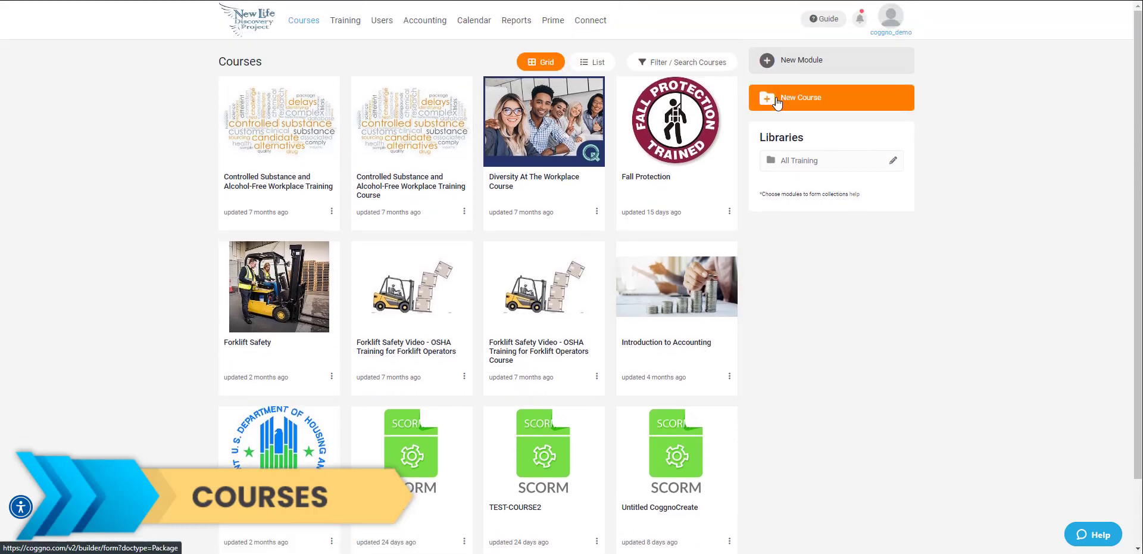
Create a course with the default title 'Untitled Package 1', skipping the cover page, and reach its details
{"action": "left_click", "coordinate": [800, 97]}
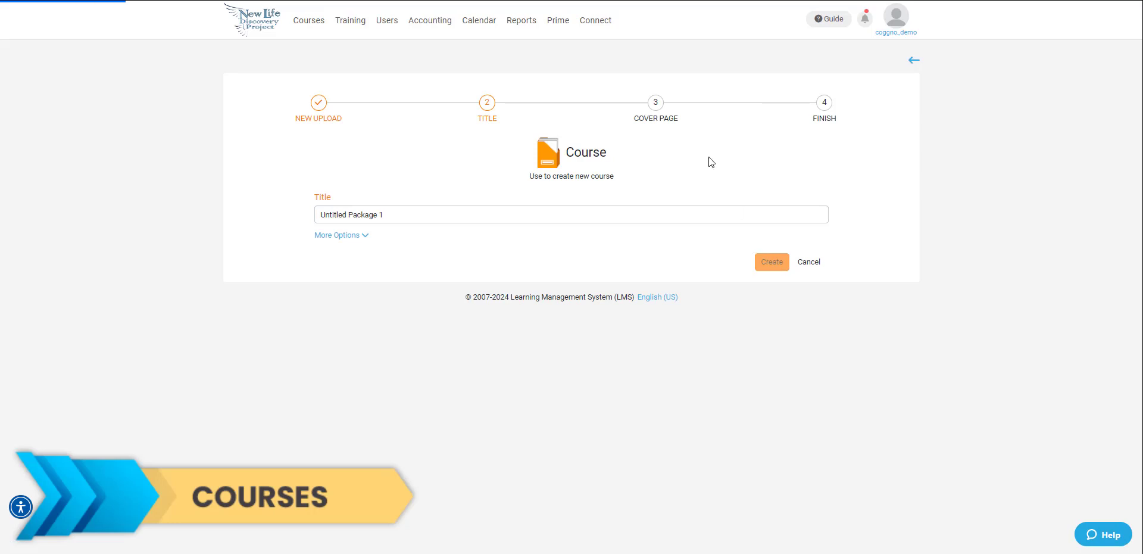
{"action": "left_click", "coordinate": [771, 261]}
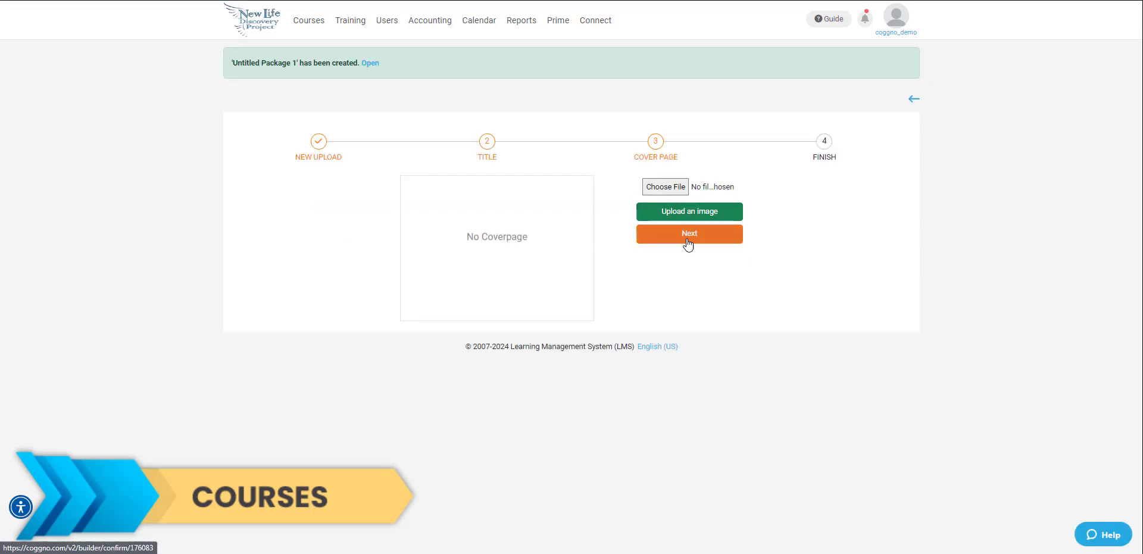
{"action": "left_click", "coordinate": [689, 234]}
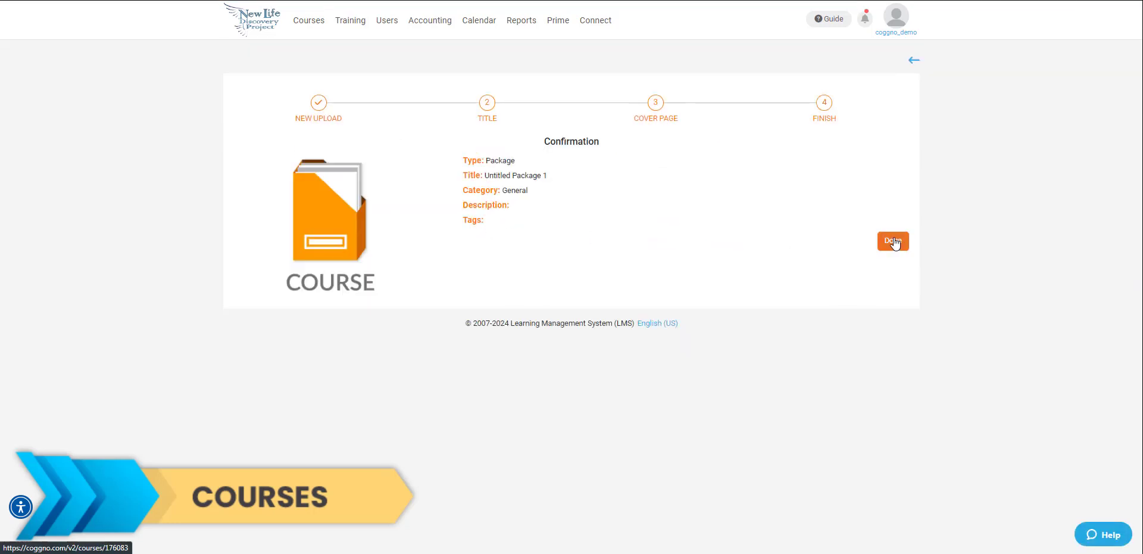
{"action": "left_click", "coordinate": [892, 240]}
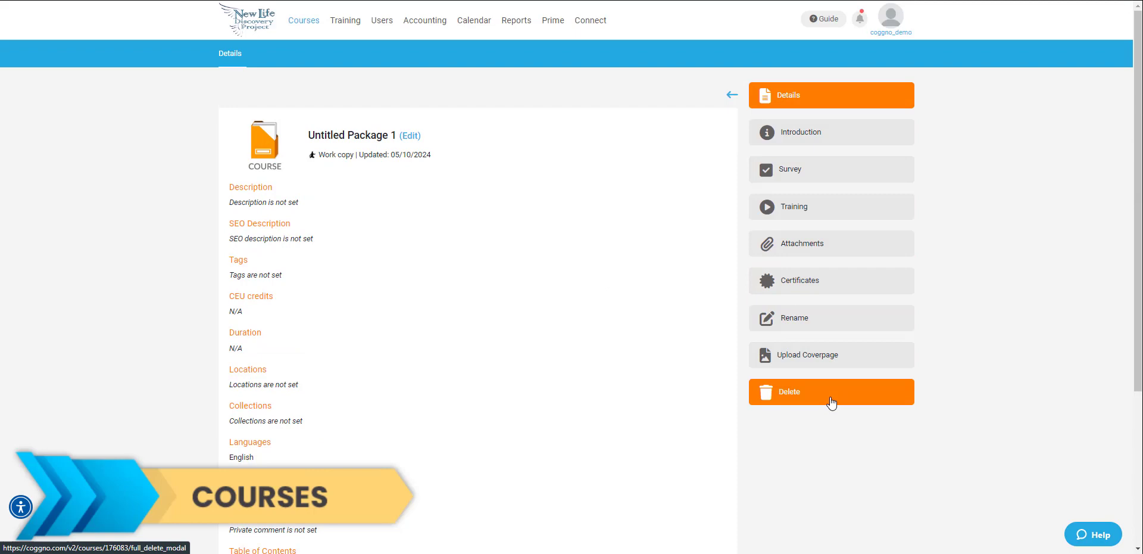
Browse the user Groups list and open the Administrators group to see its three active members
{"action": "left_click", "coordinate": [303, 19]}
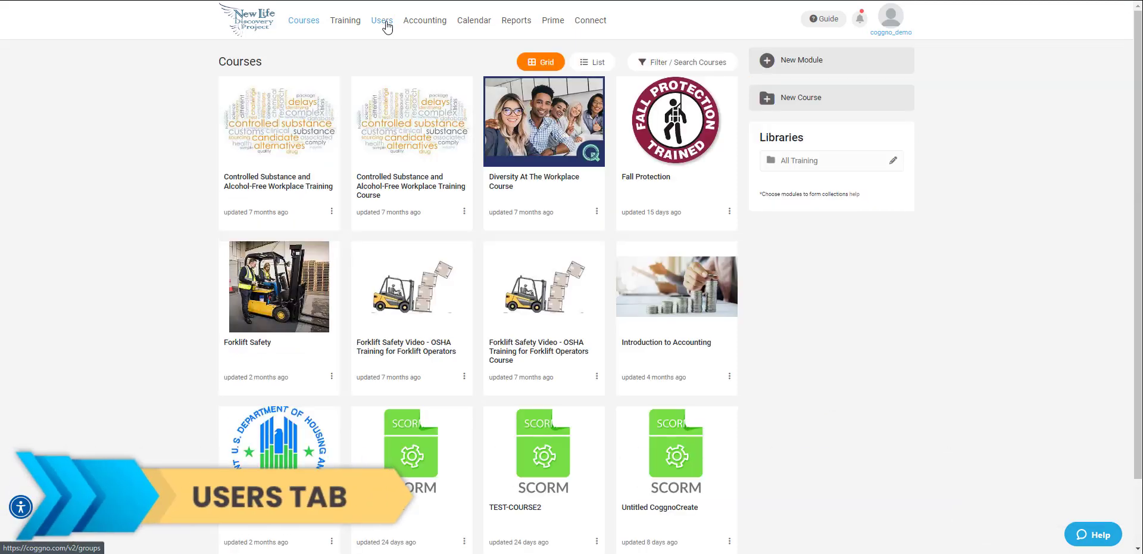
{"action": "left_click", "coordinate": [381, 19]}
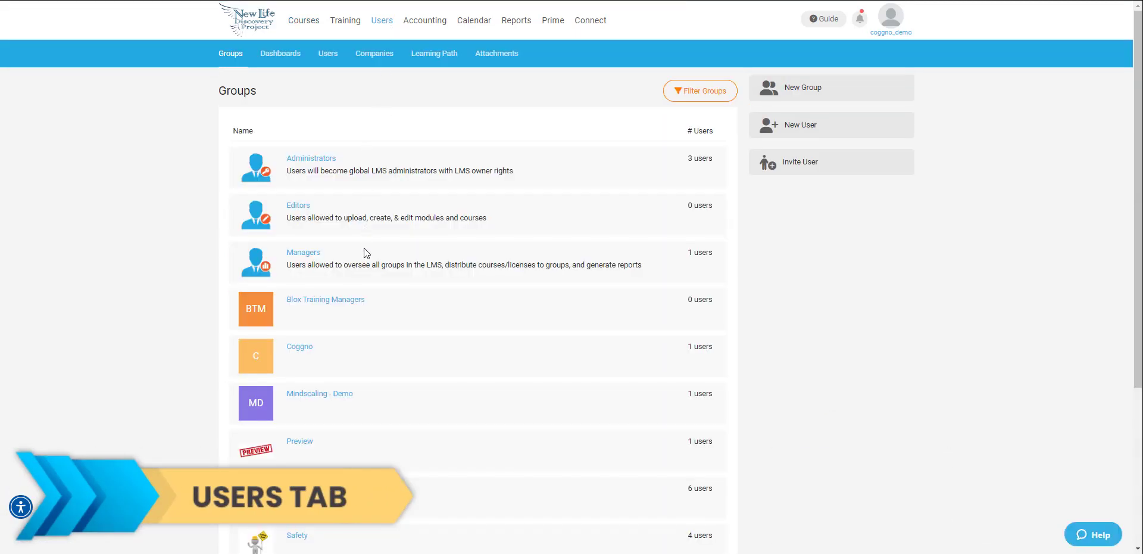
{"action": "scroll", "scroll_direction": "down", "scroll_amount": 3}
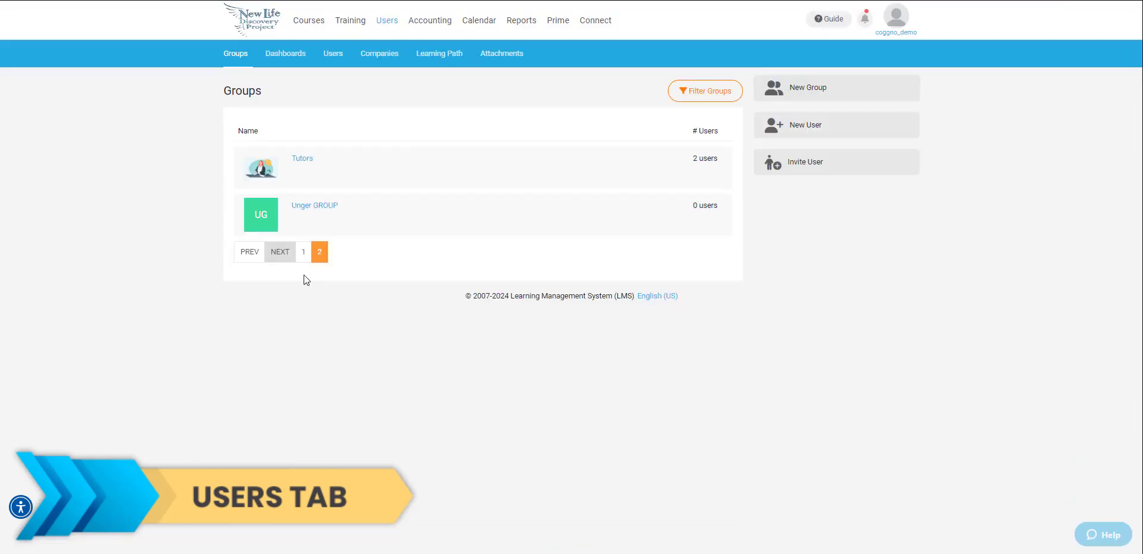
{"action": "left_click", "coordinate": [303, 251]}
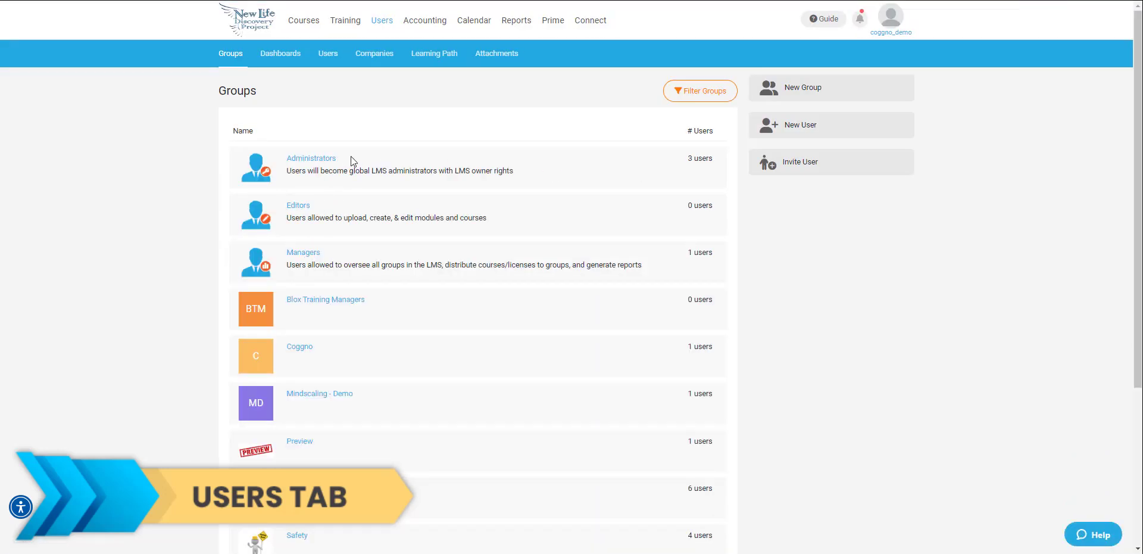
{"action": "left_click", "coordinate": [310, 158]}
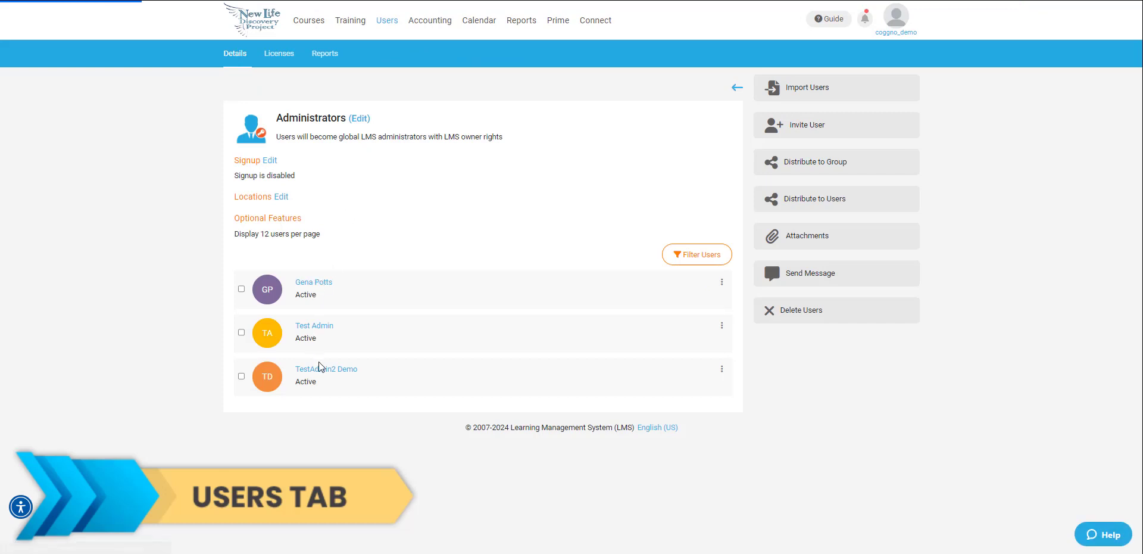
{"action": "mouse_move", "coordinate": [868, 174]}
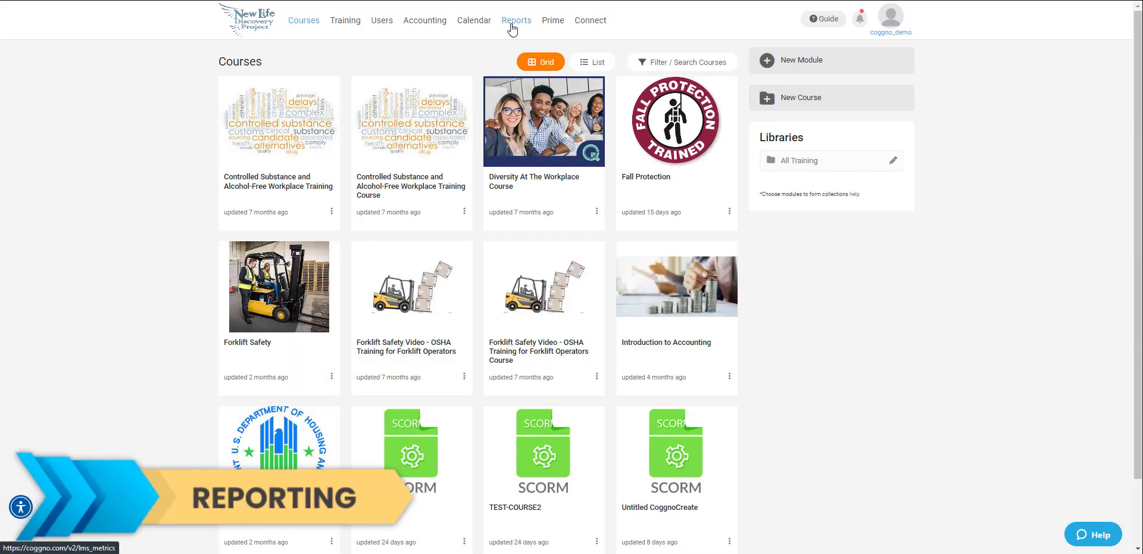
View the Reports overview, then the Daily Charts with user activity grouped by Month
{"action": "left_click", "coordinate": [517, 20]}
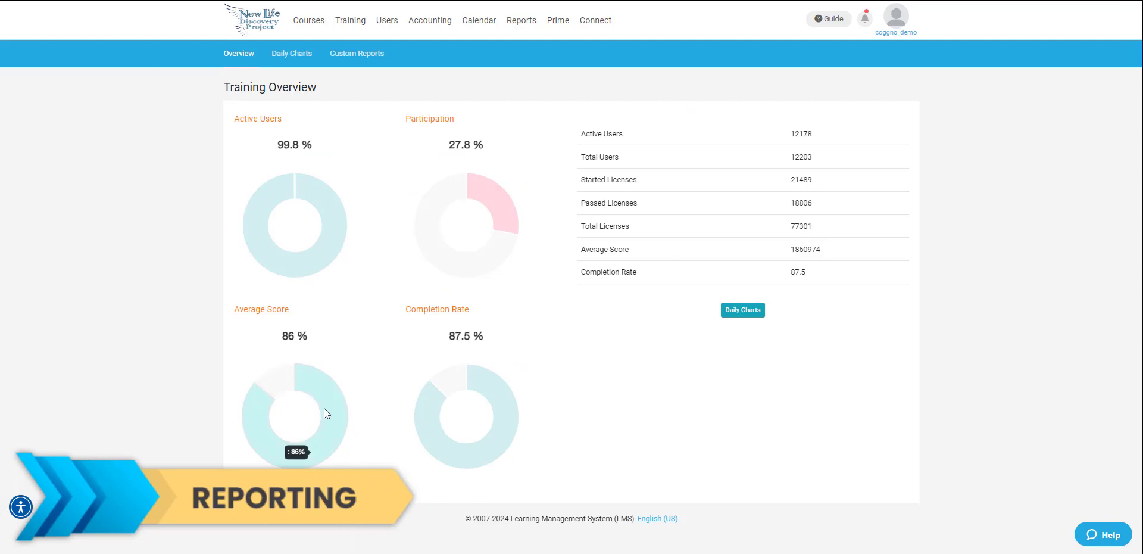
{"action": "mouse_move", "coordinate": [747, 310]}
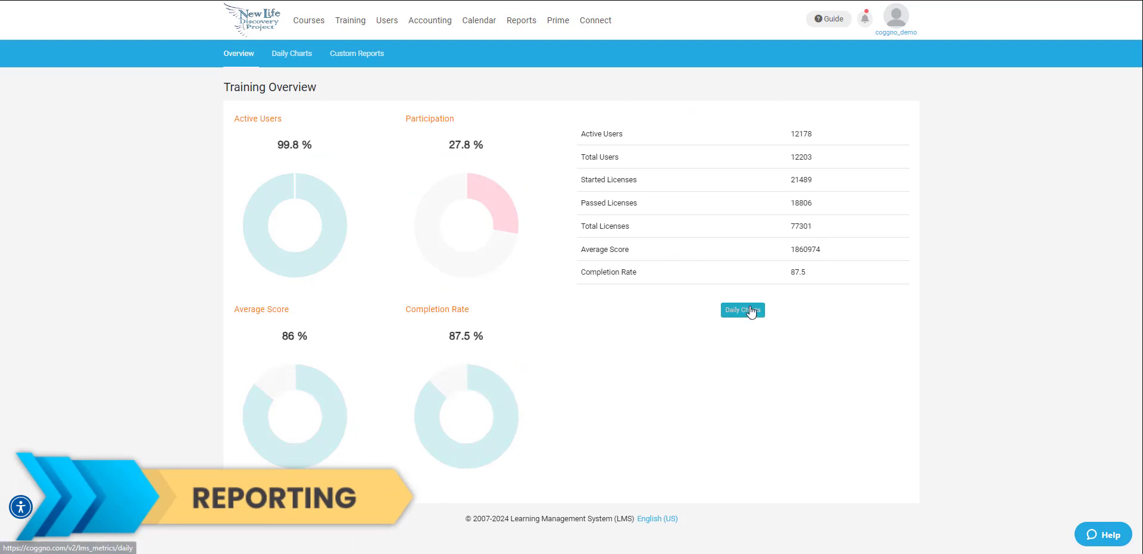
{"action": "left_click", "coordinate": [743, 310]}
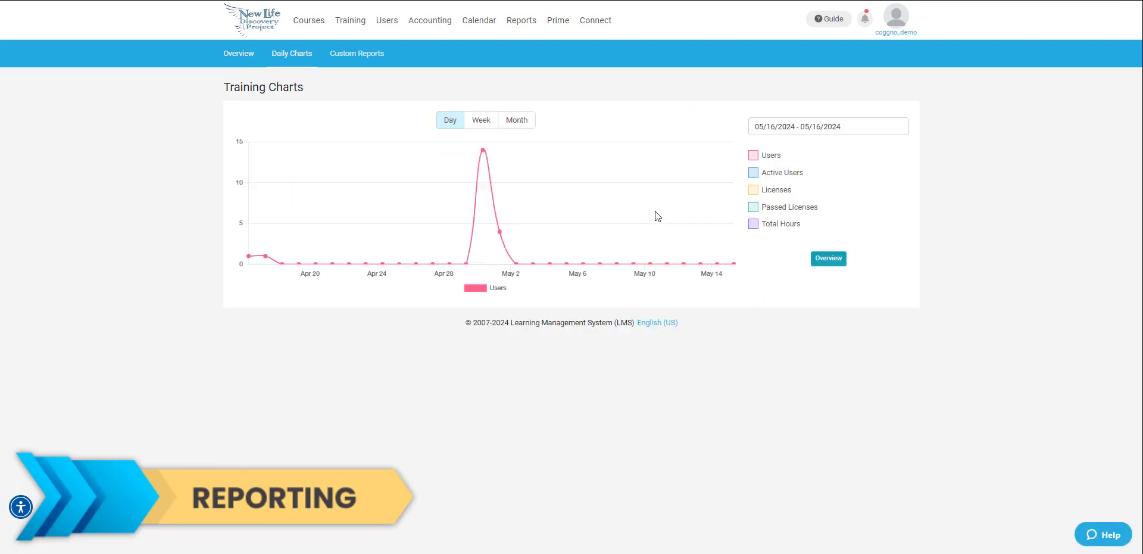
{"action": "mouse_move", "coordinate": [483, 149]}
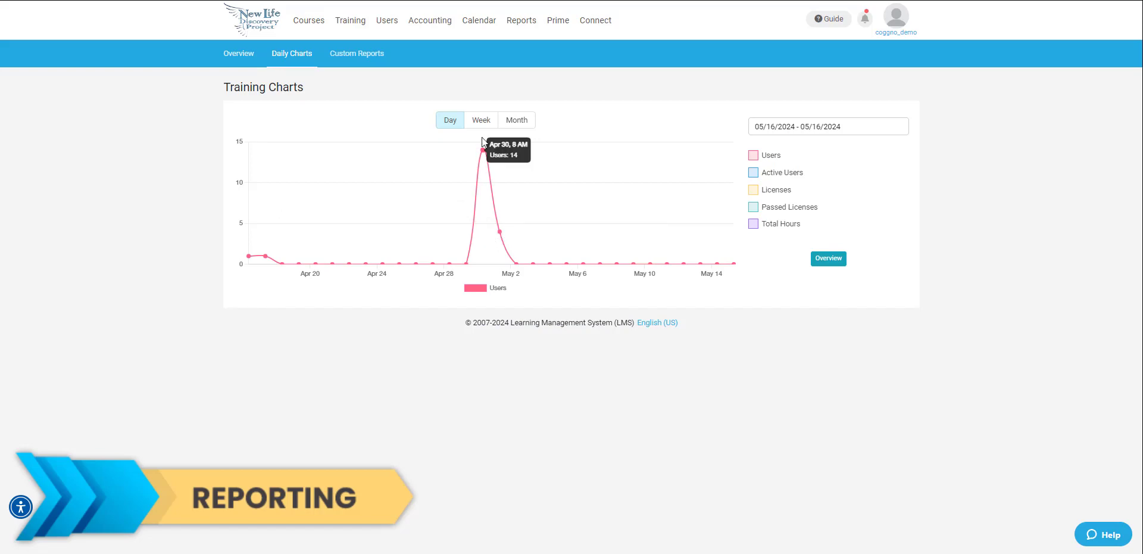
{"action": "left_click", "coordinate": [517, 119]}
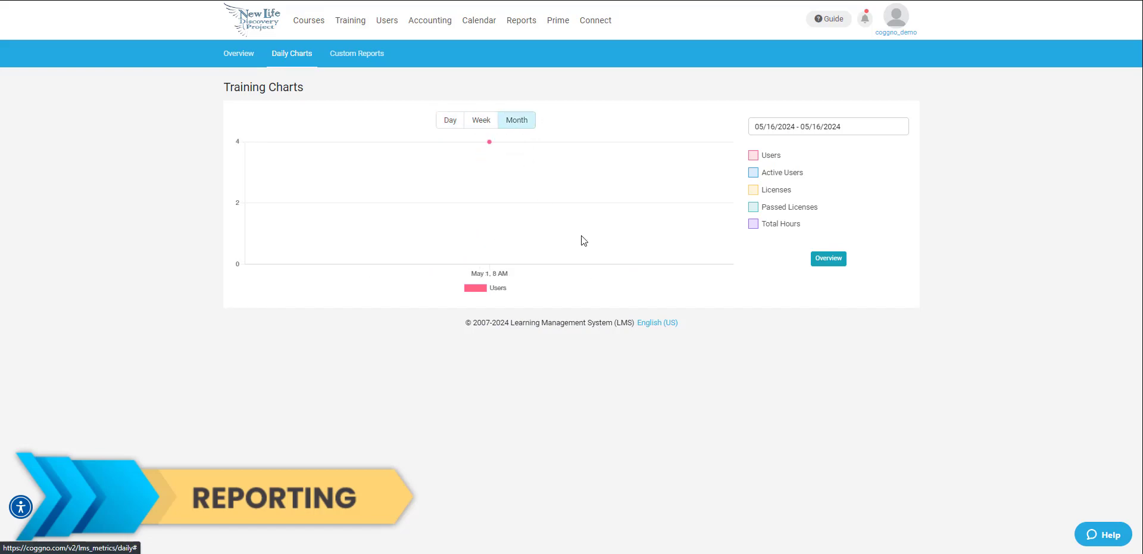
Show the Calendar month grid and the details of the May 2024 Training Overview event on the 31st
{"action": "left_click", "coordinate": [478, 20]}
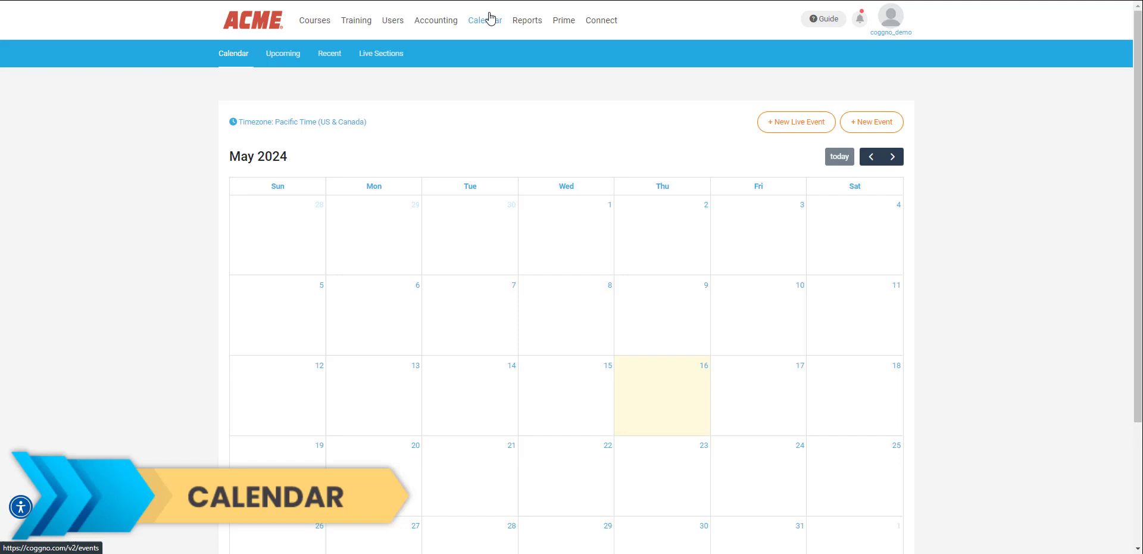
{"action": "scroll", "scroll_direction": "down", "scroll_amount": 3}
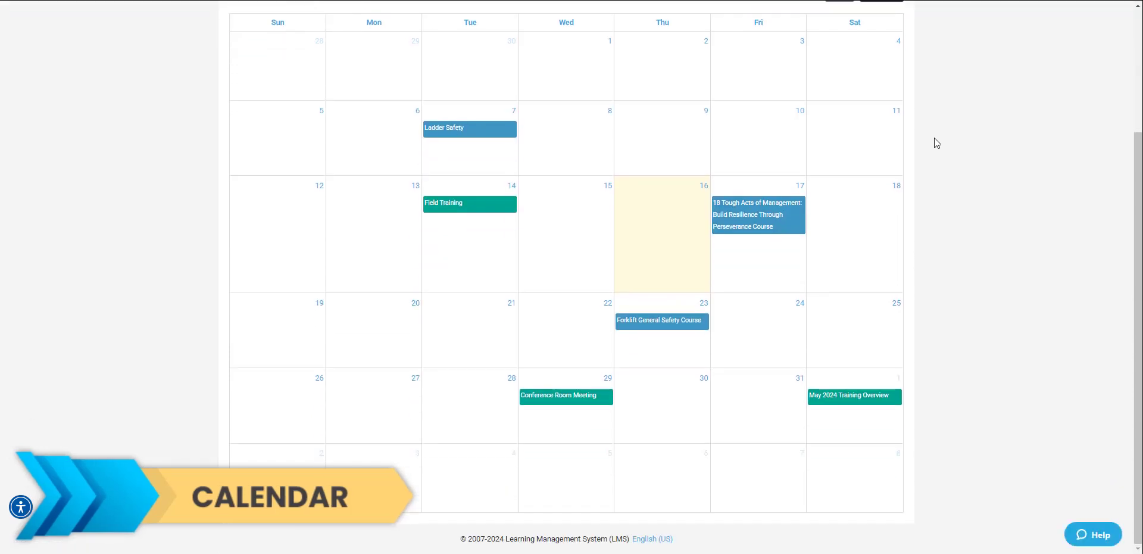
{"action": "mouse_move", "coordinate": [670, 314]}
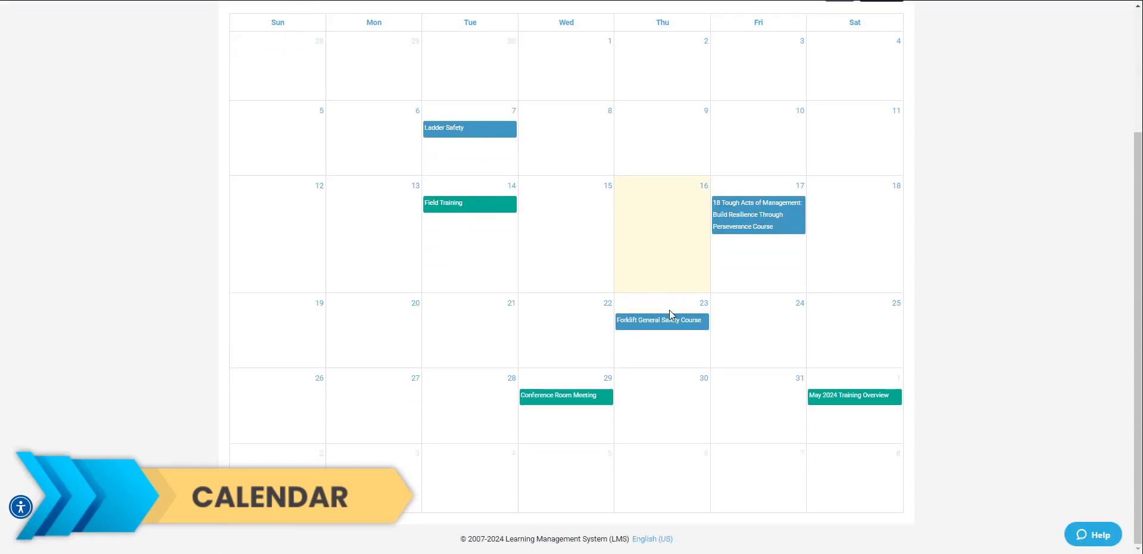
{"action": "mouse_move", "coordinate": [850, 399]}
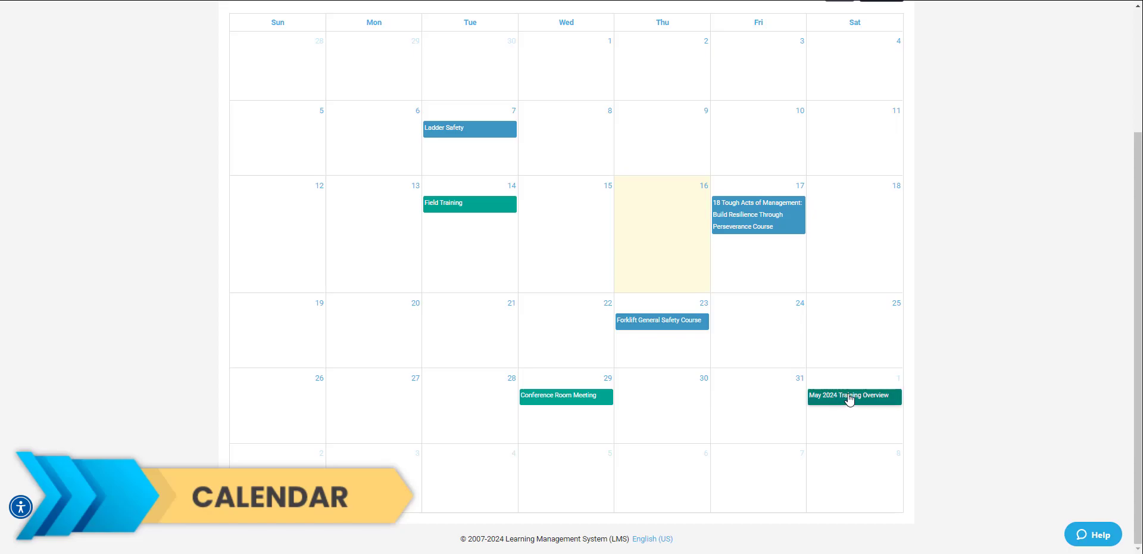
{"action": "left_click", "coordinate": [853, 396]}
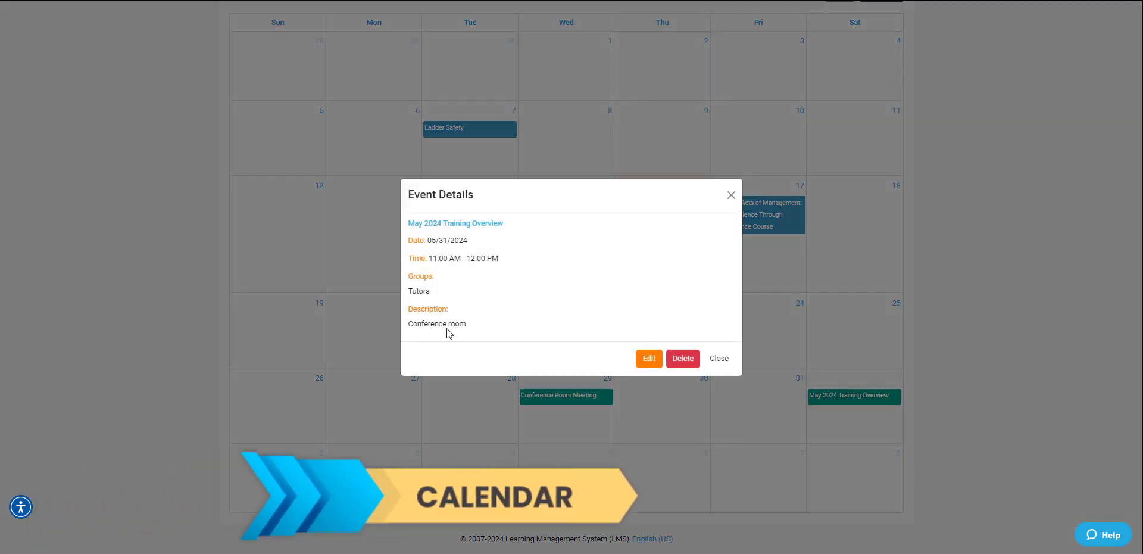